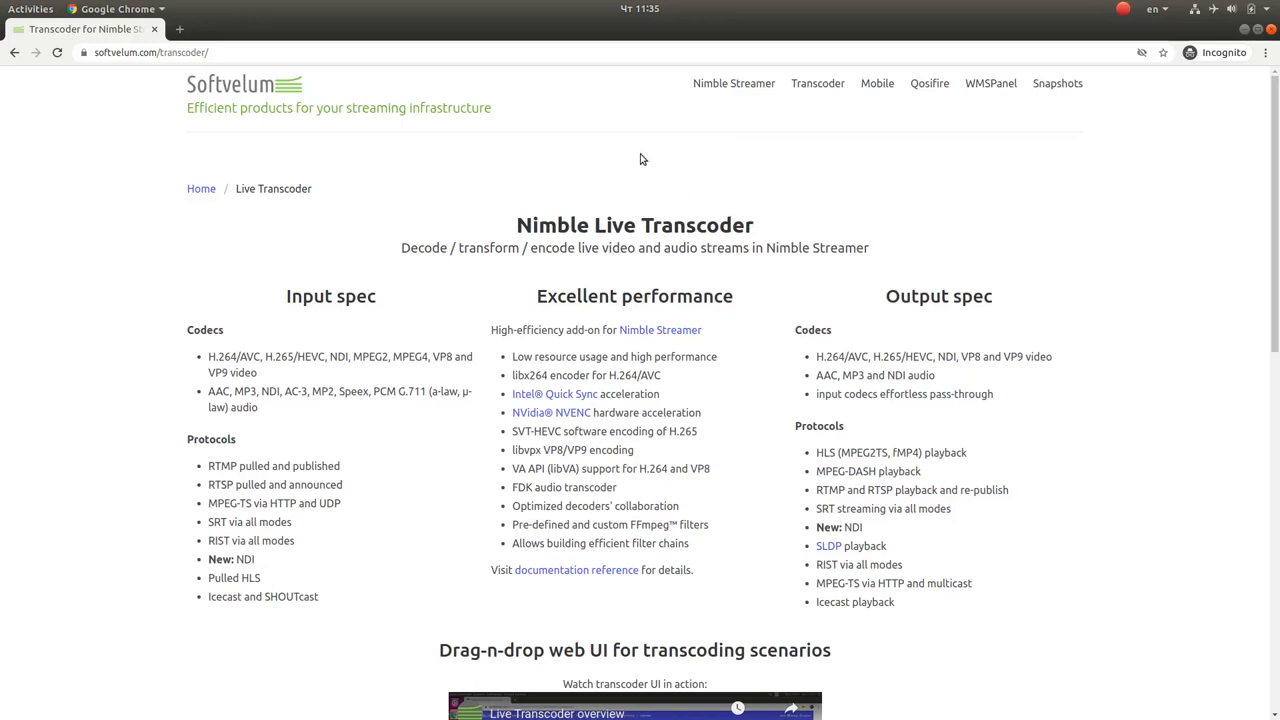
mouse_move(992, 216)
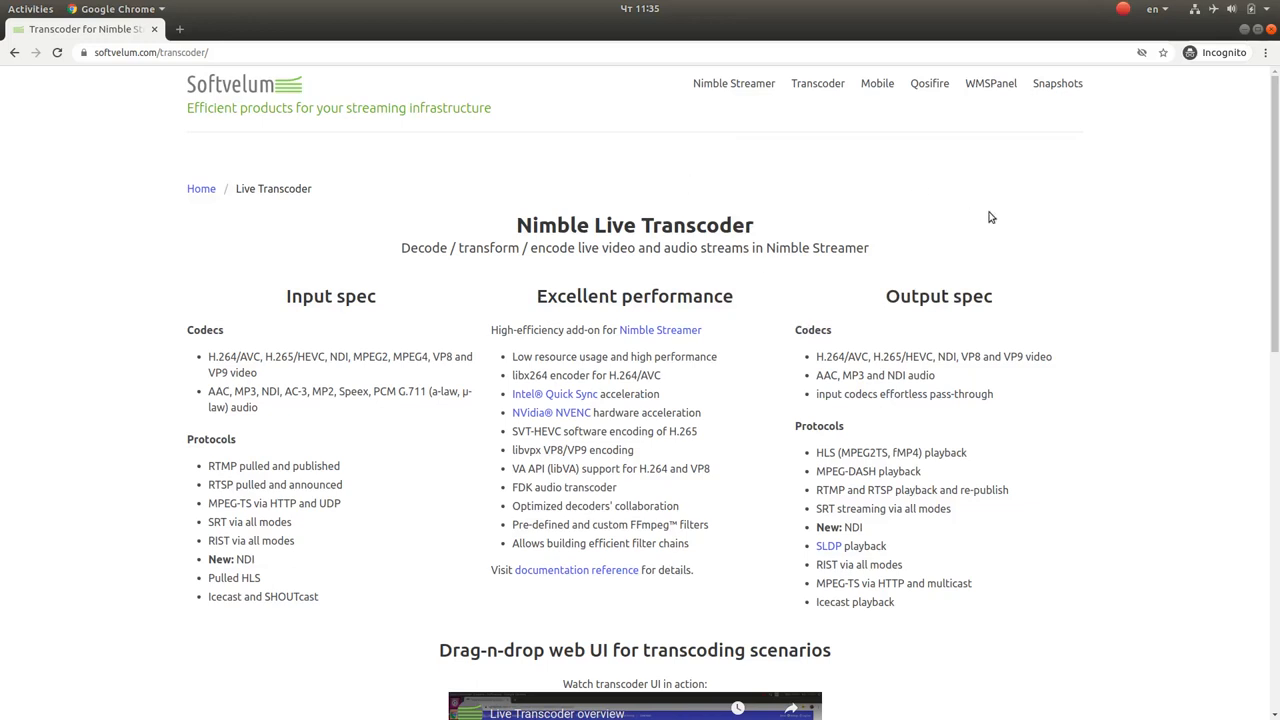
Open the Intel Quick Sync in Nimble Transcoder page and read down to its transcoding capabilities list
scroll("down", 3)
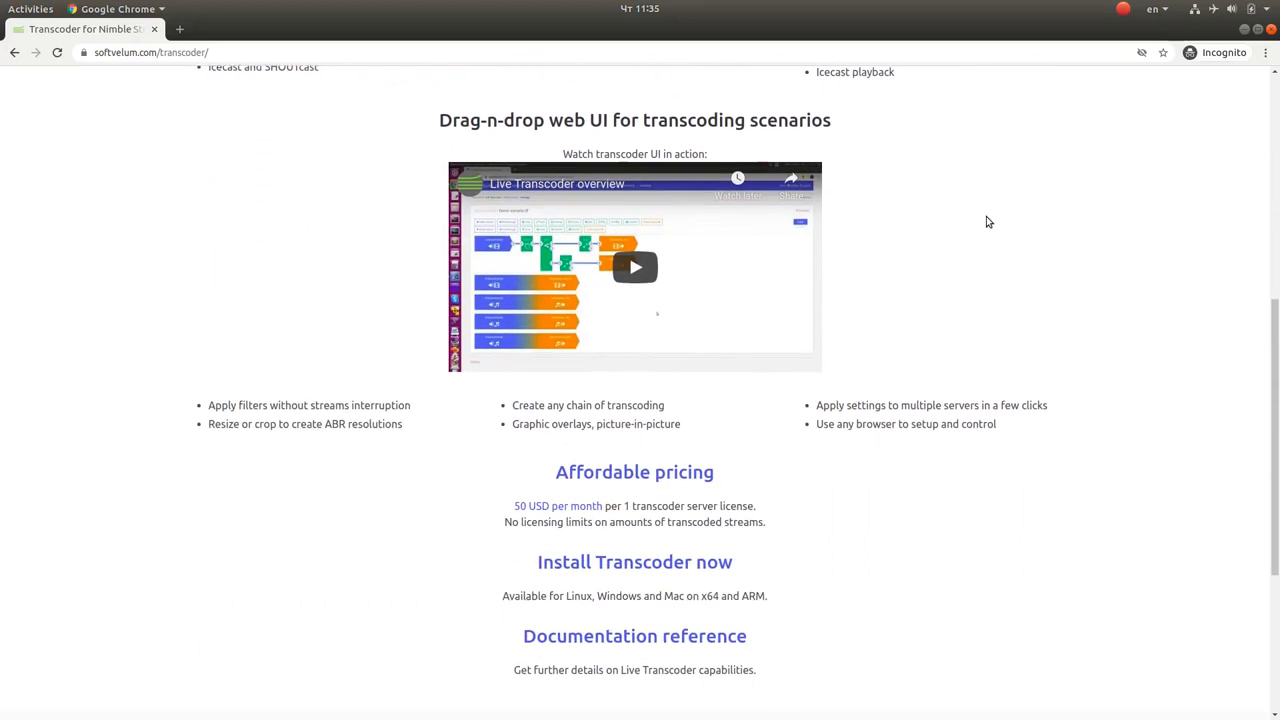
scroll("up", 3)
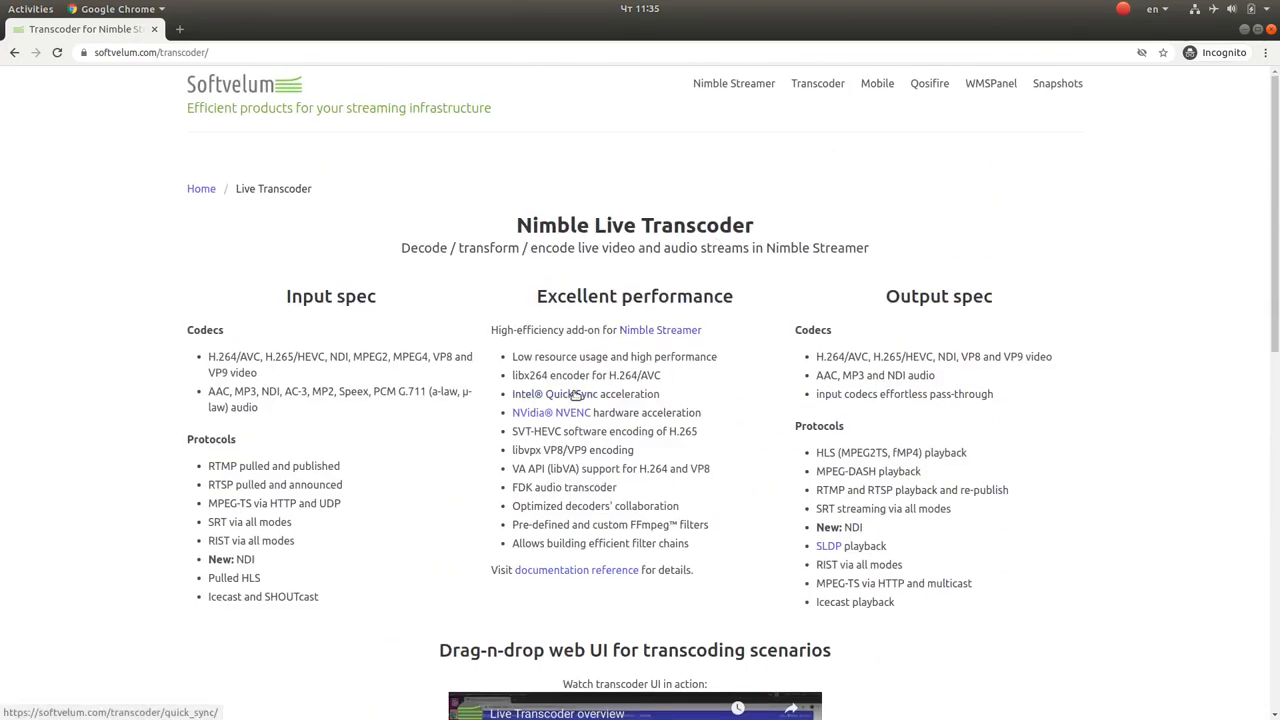
left_click(564, 392)
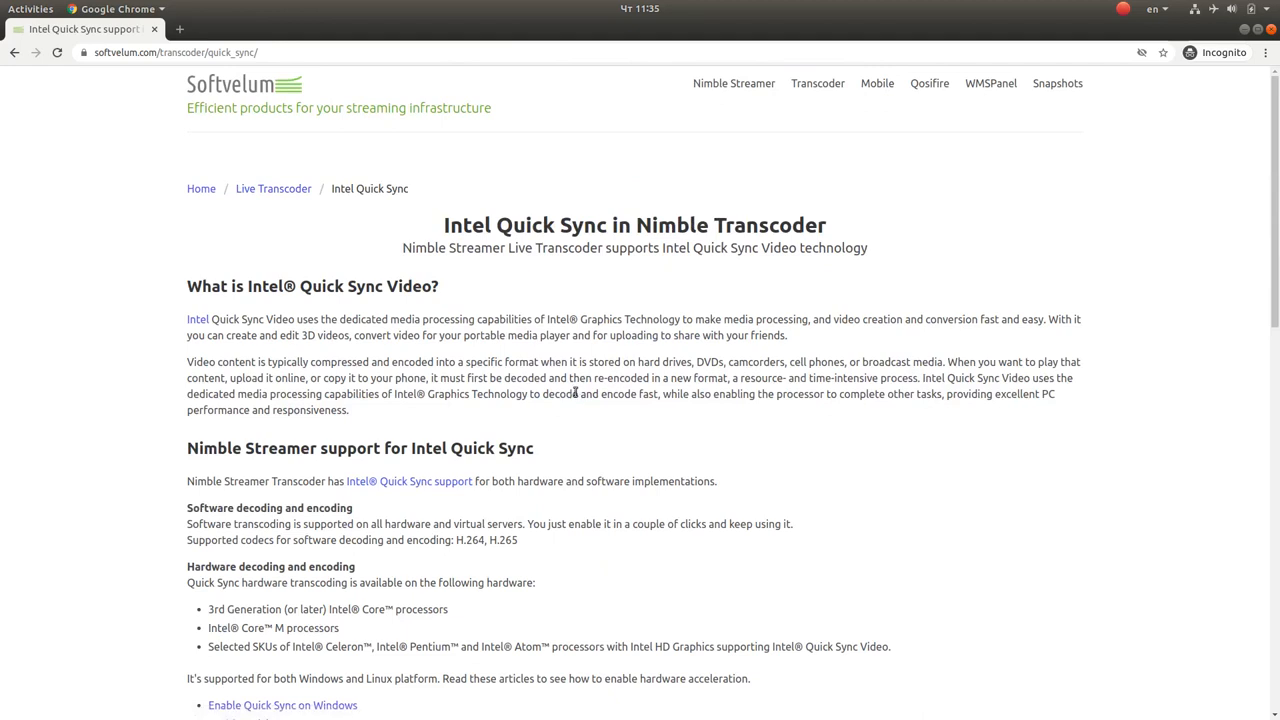
scroll("down", 3)
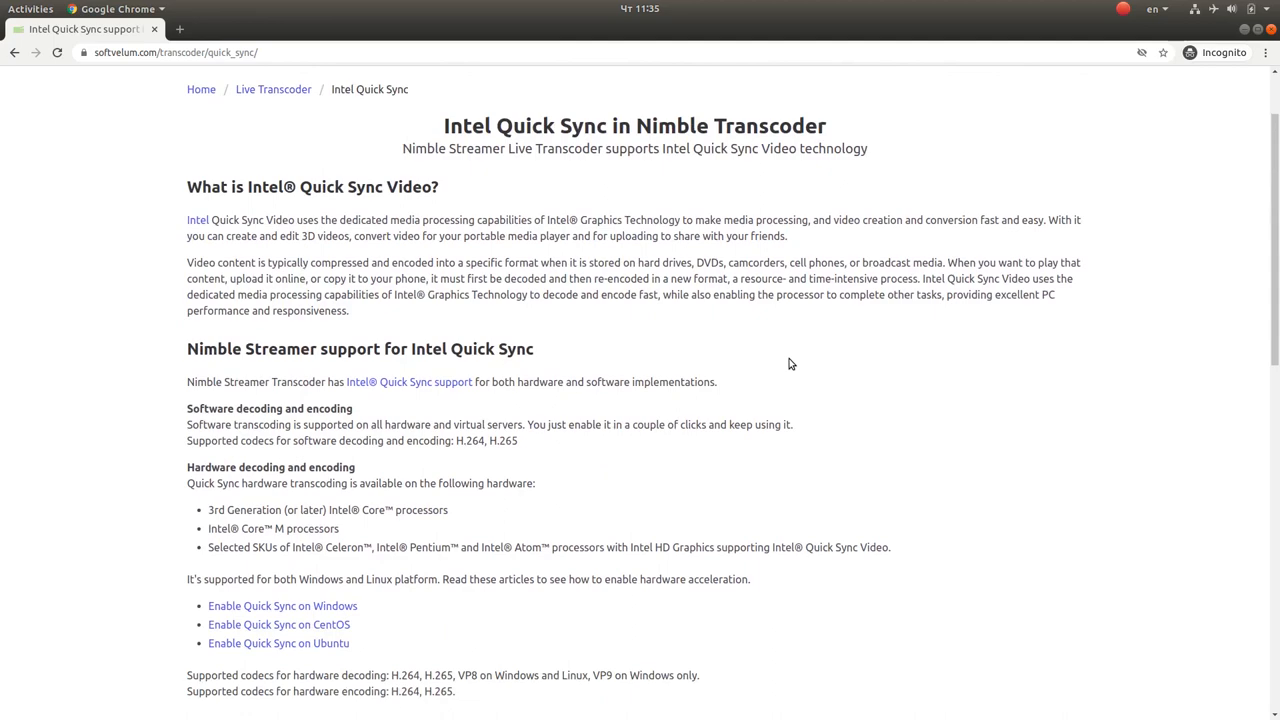
scroll("down", 3)
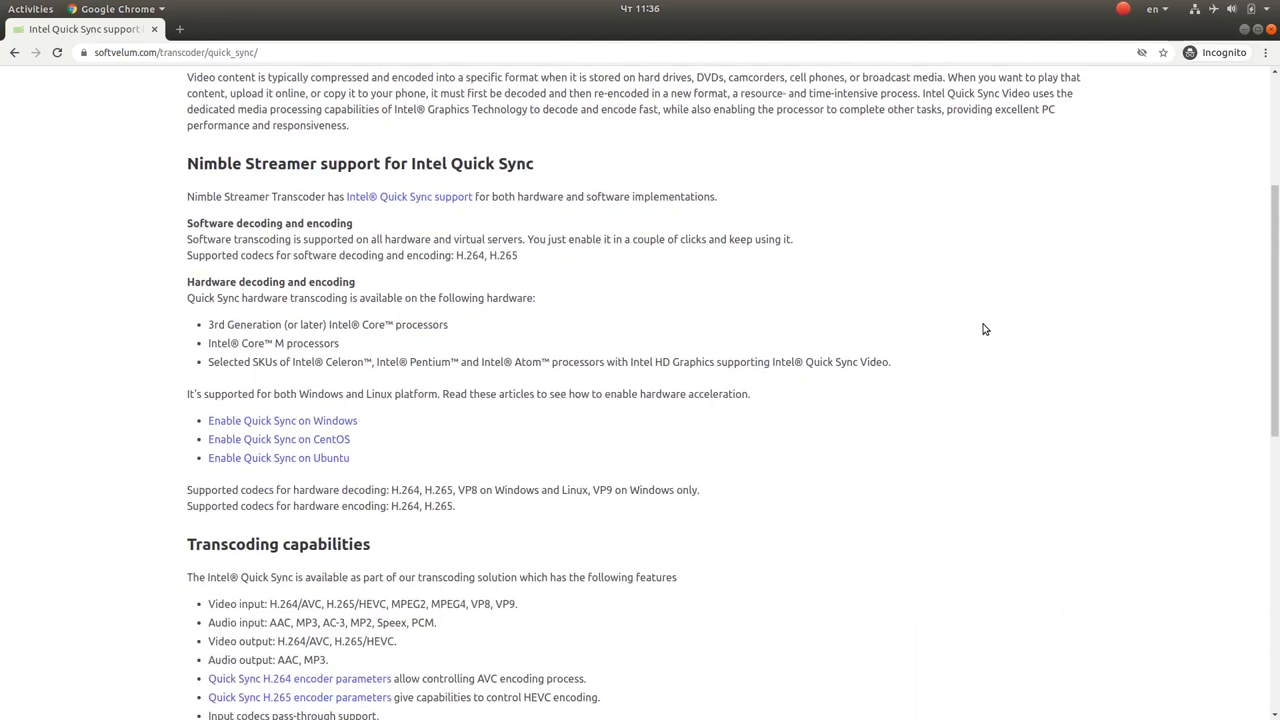
scroll("down", 3)
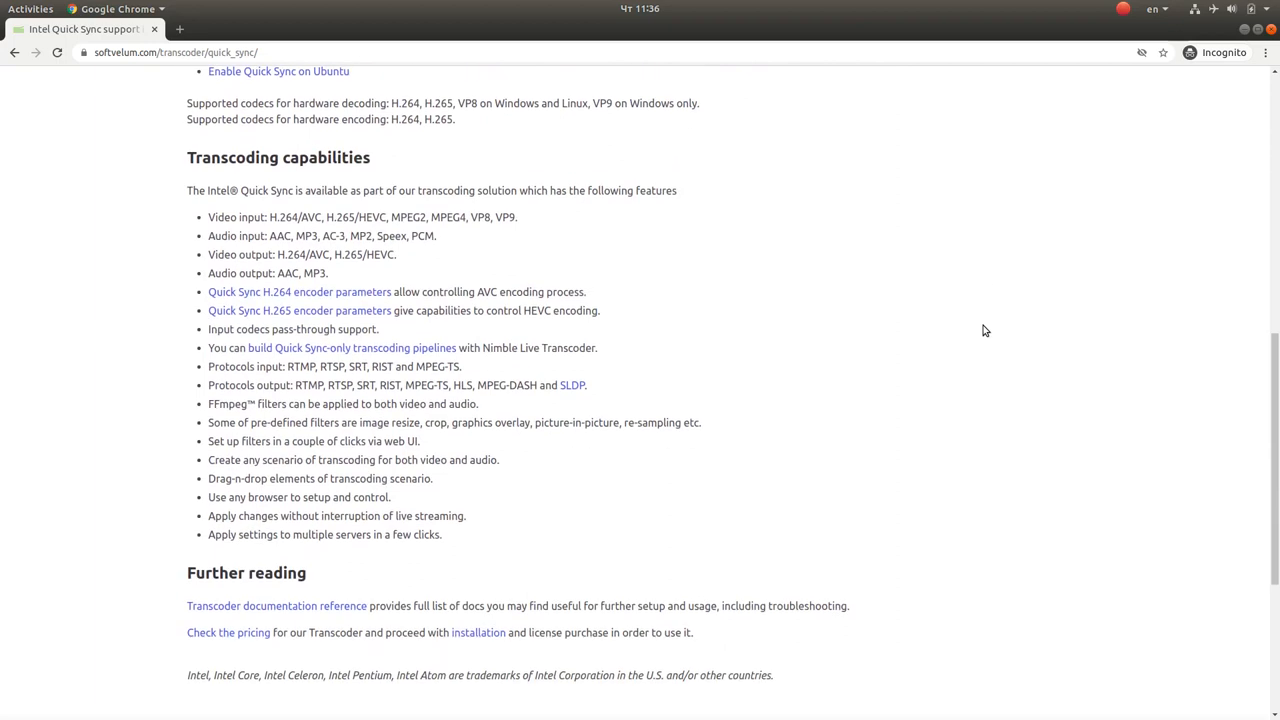
mouse_move(940, 322)
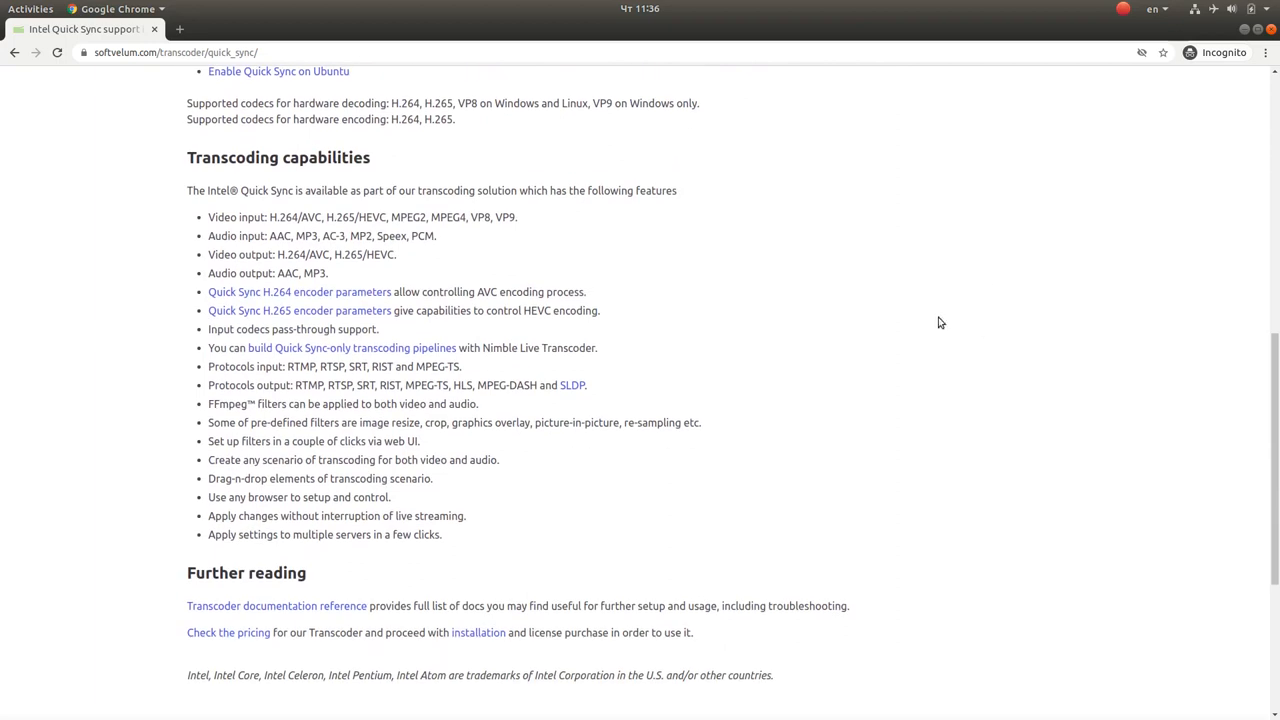
mouse_move(378, 358)
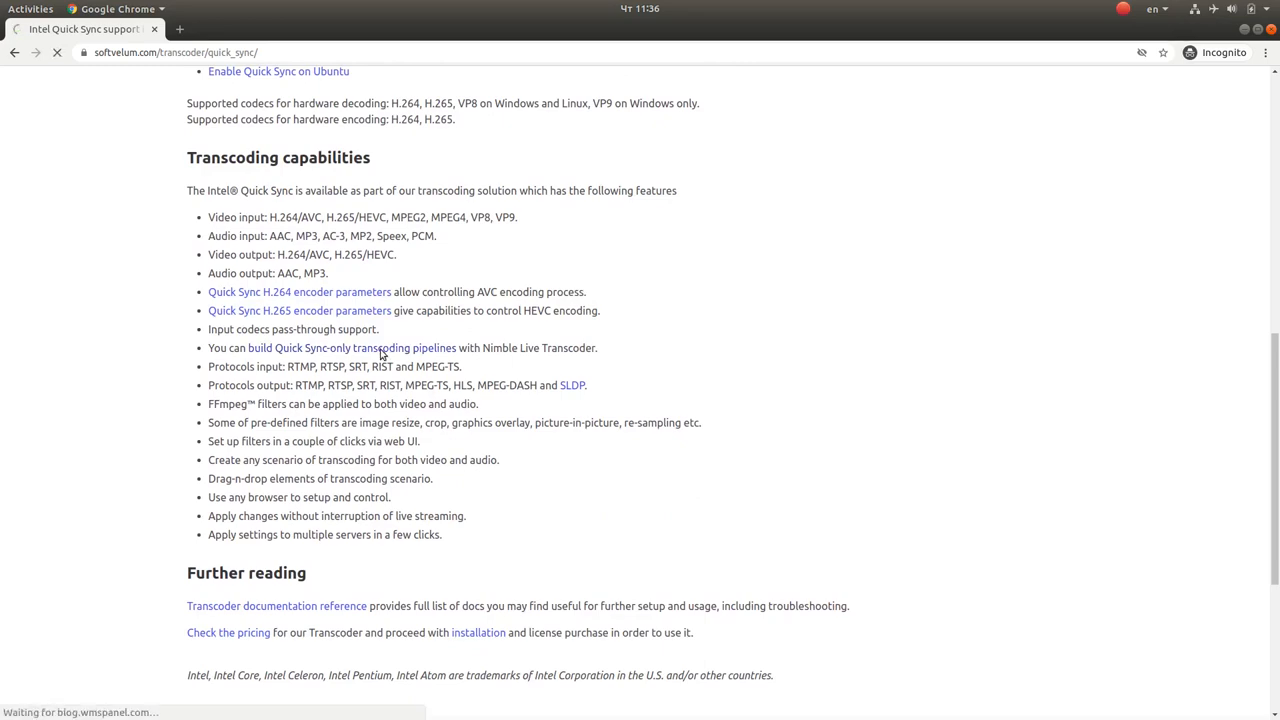
Follow the 'build Quick Sync-only transcoding pipelines' link to the blog article
left_click(332, 348)
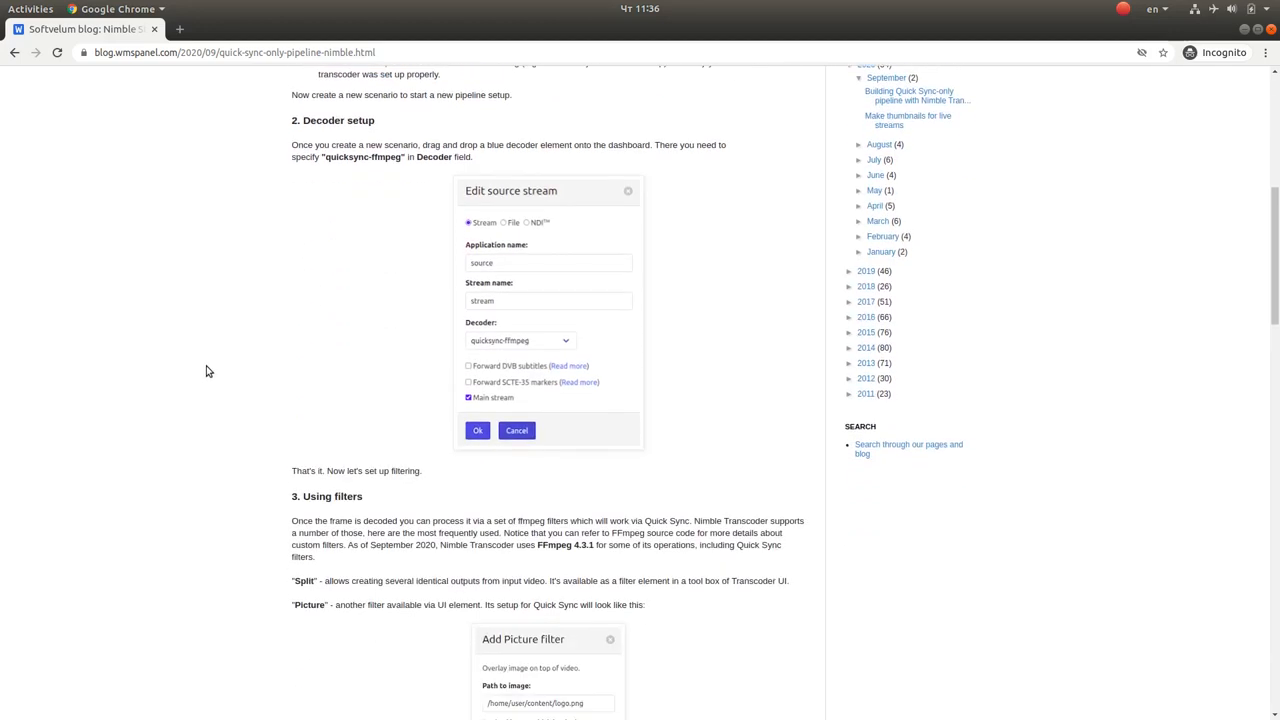
mouse_move(218, 348)
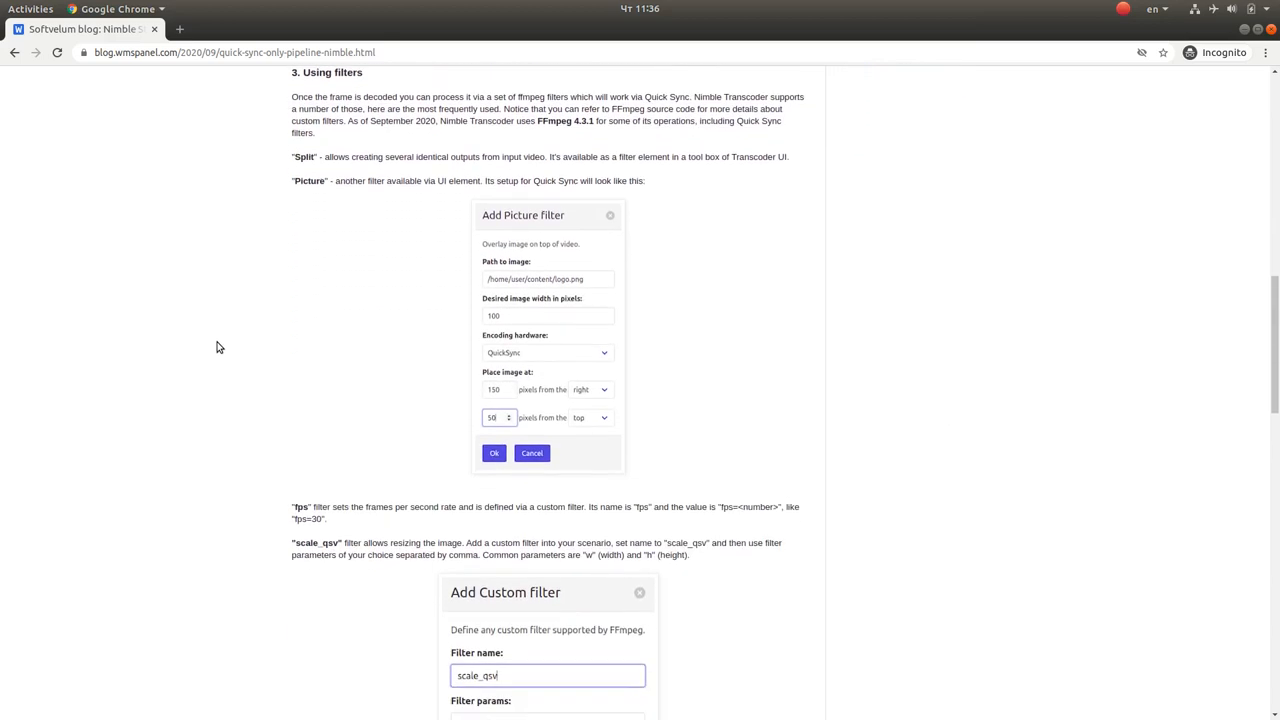
mouse_move(218, 320)
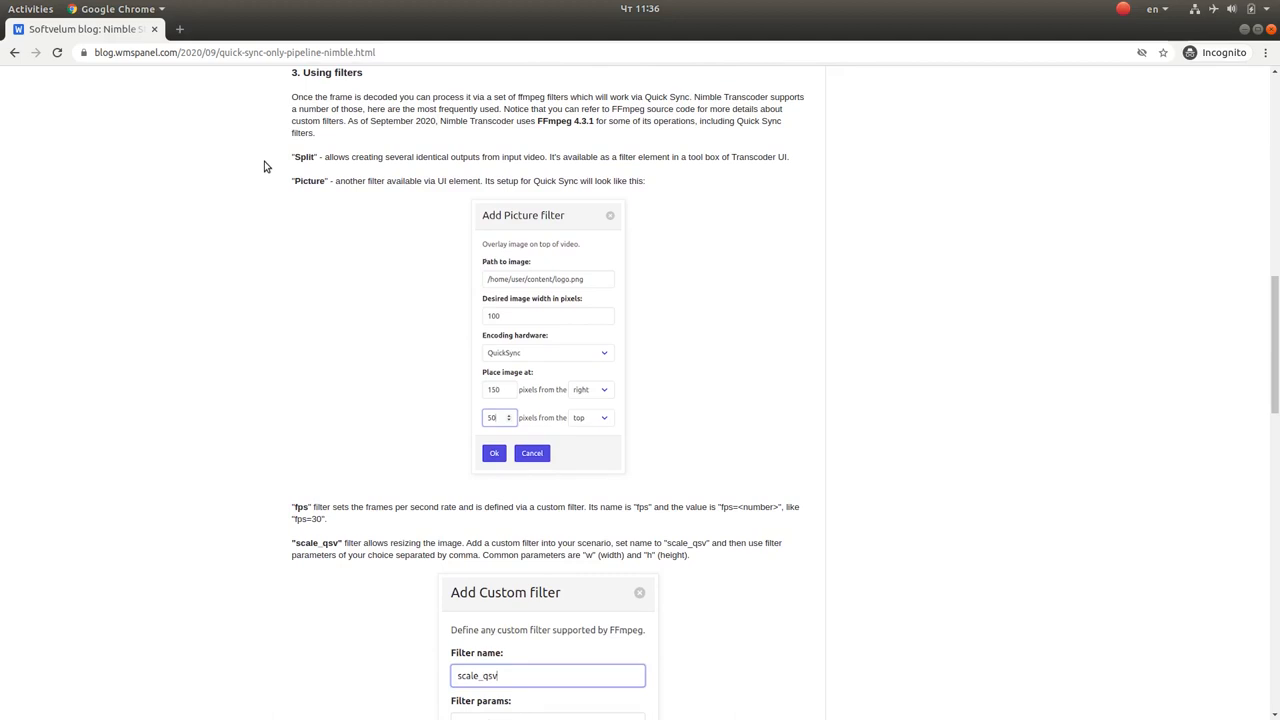
mouse_move(196, 470)
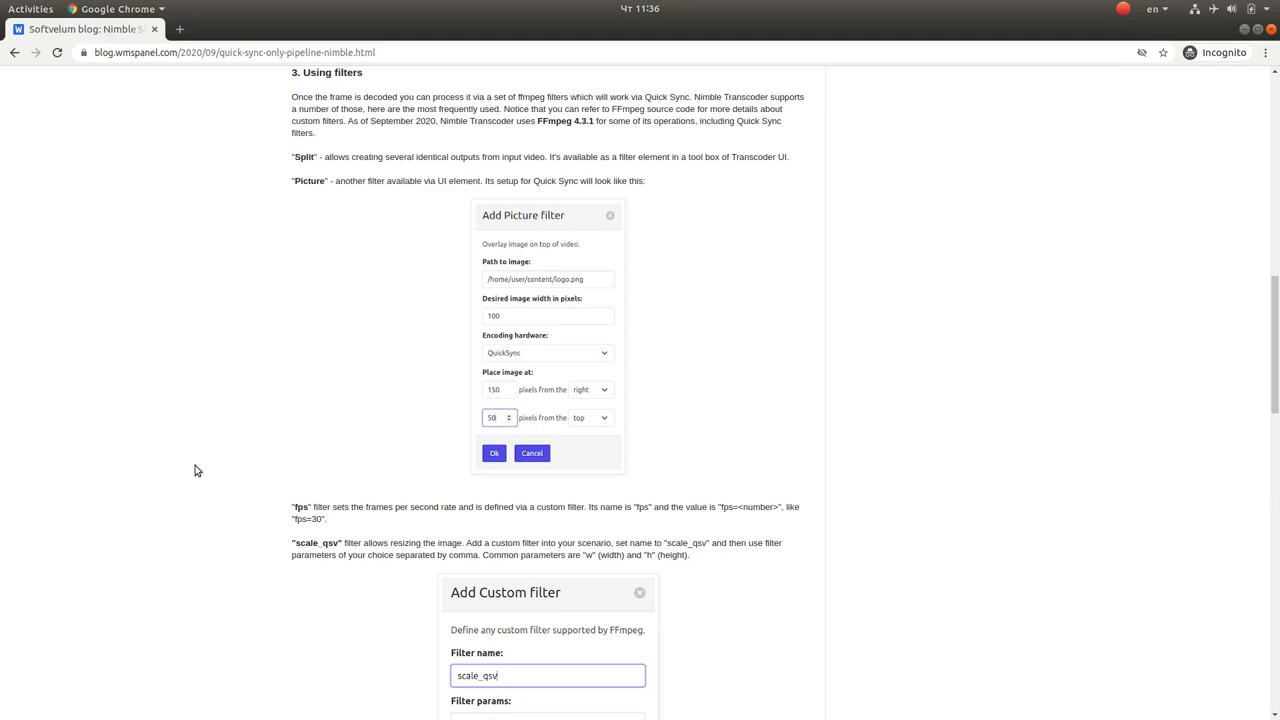
Read the Using filters section on picture overlay, fps and the scale_qsv custom filter
scroll("down", 3)
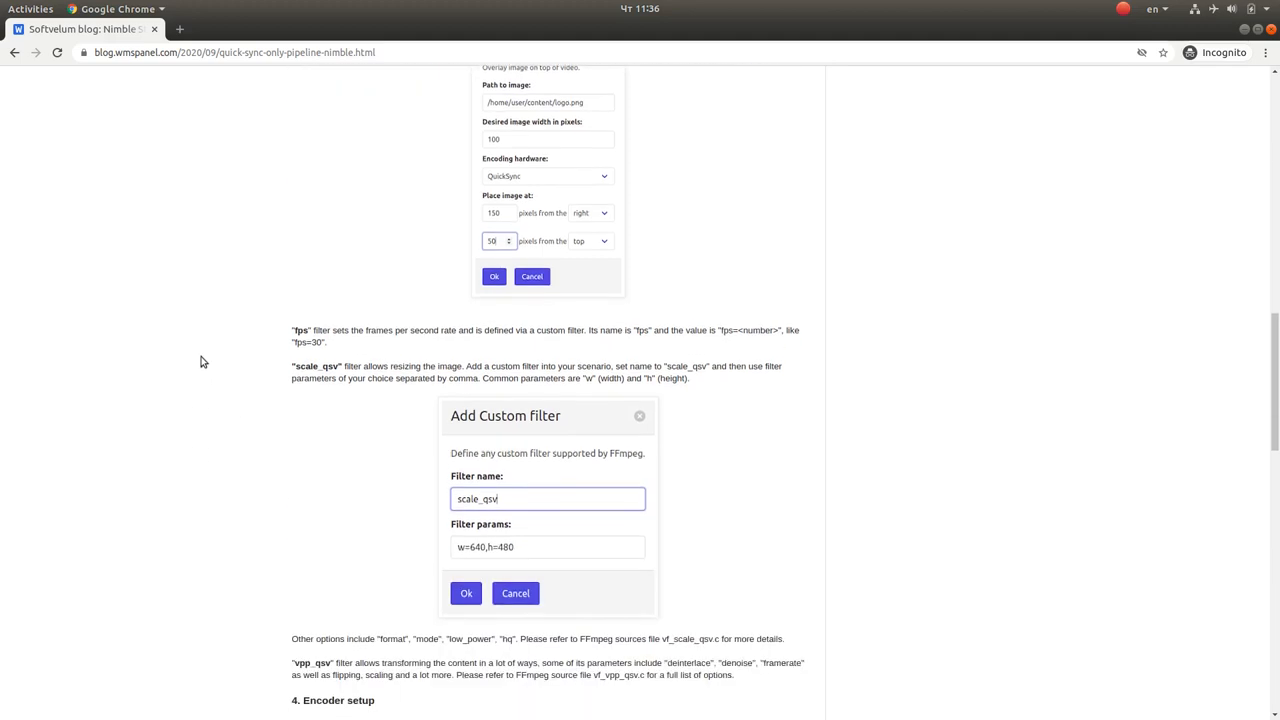
mouse_move(184, 352)
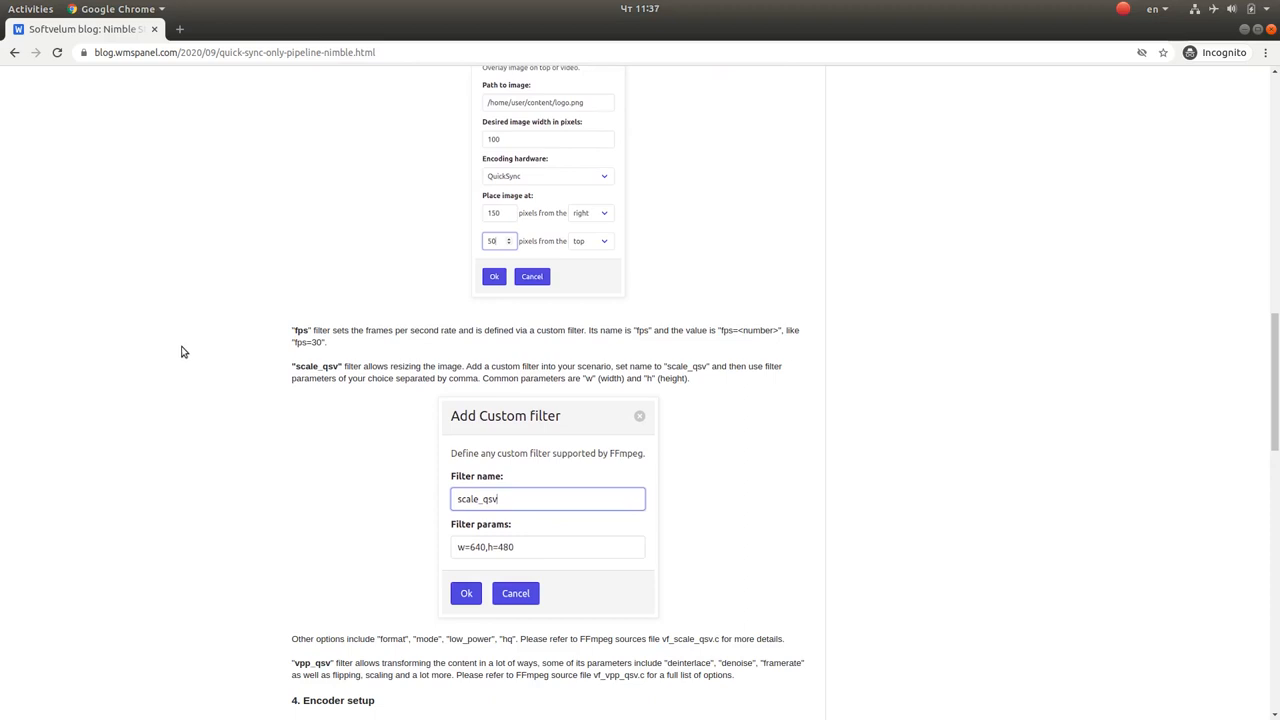
mouse_move(170, 360)
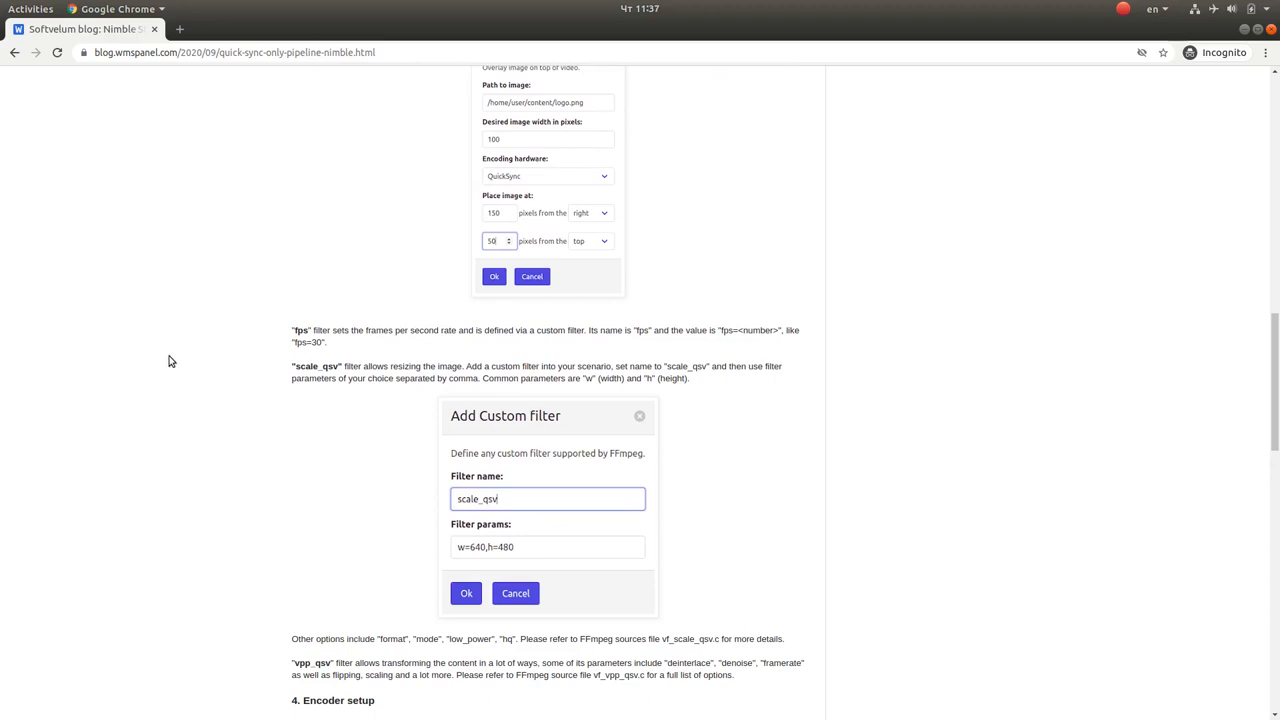
scroll("down", 3)
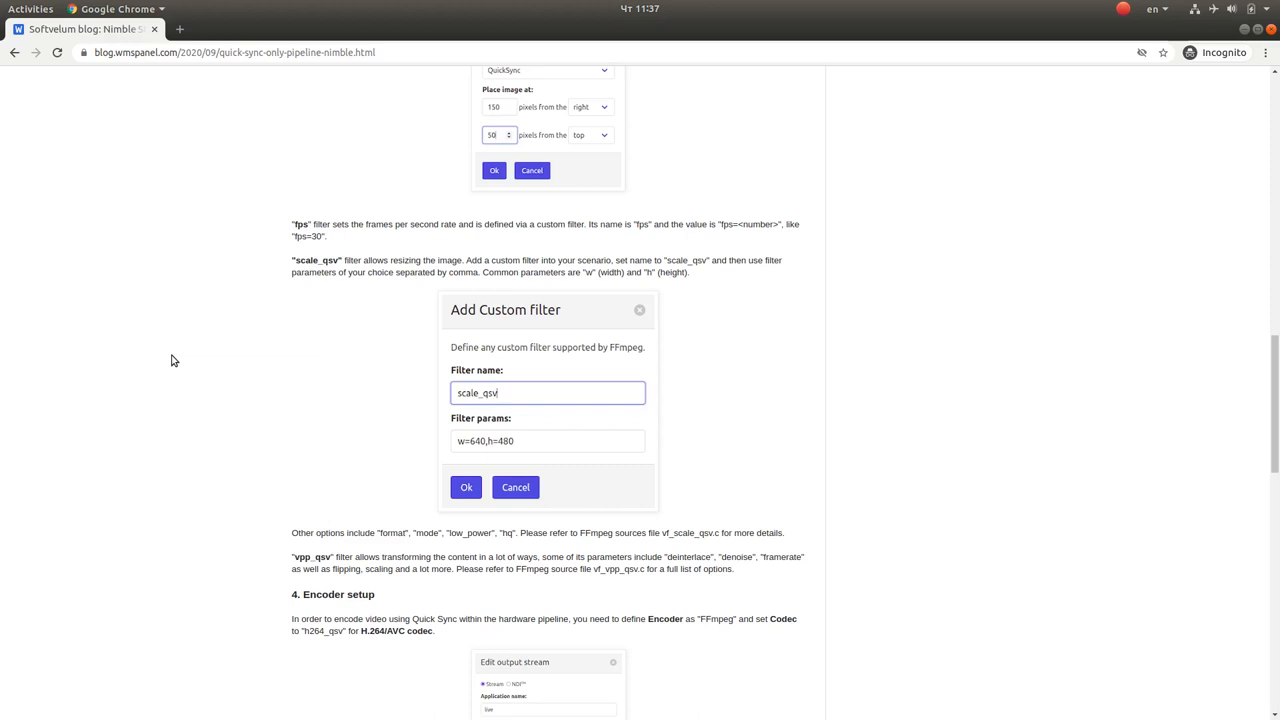
mouse_move(196, 512)
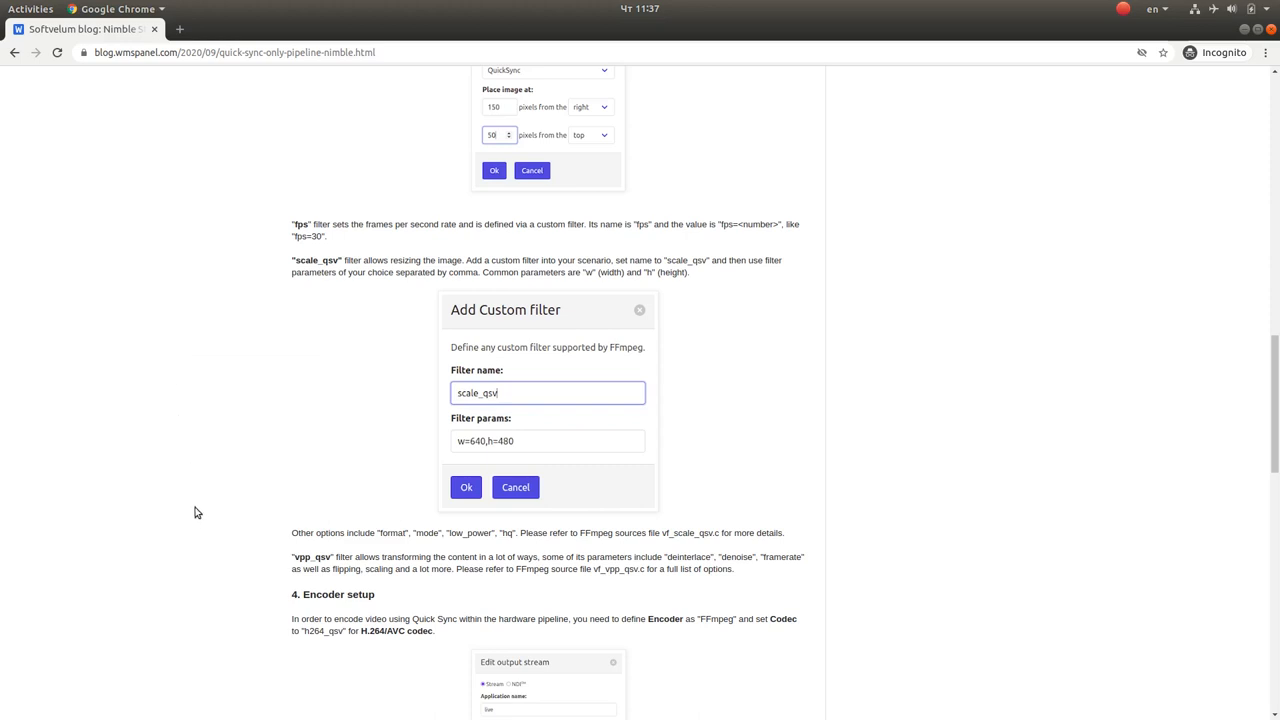
mouse_move(224, 566)
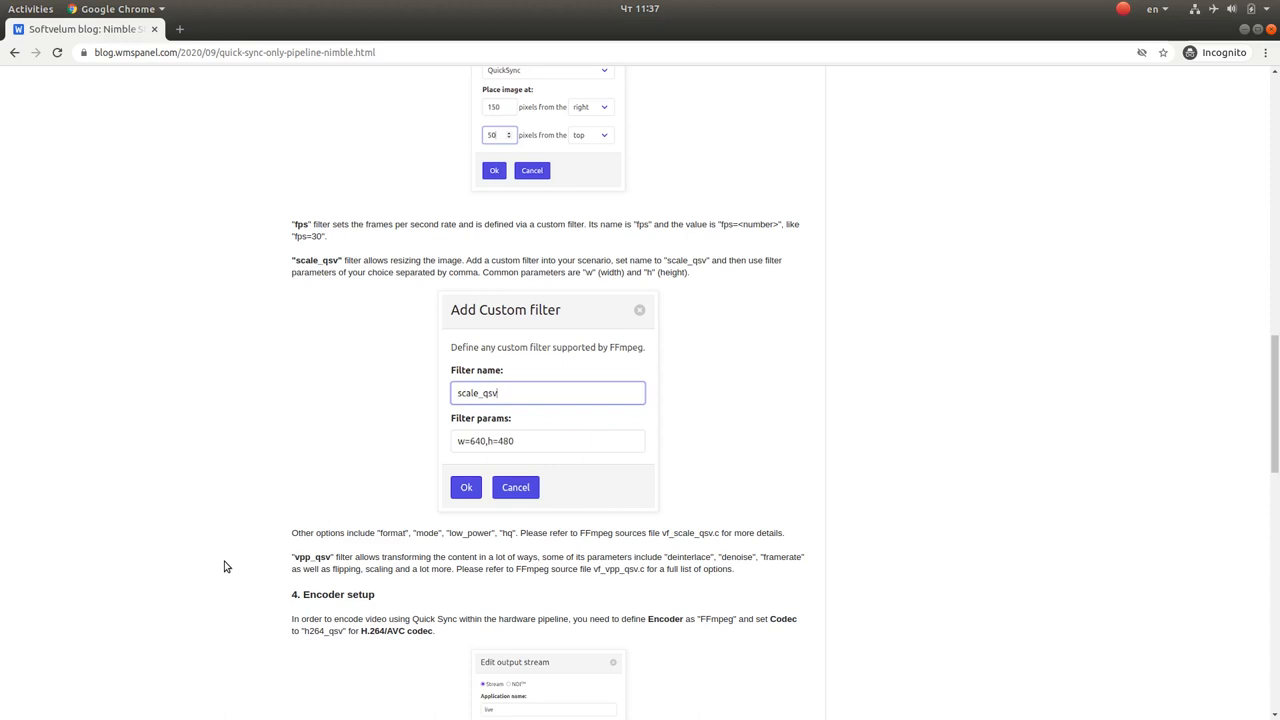
Read the H.264 and H.265 encoder setup and audio notes down to the related documentation links
scroll("down", 3)
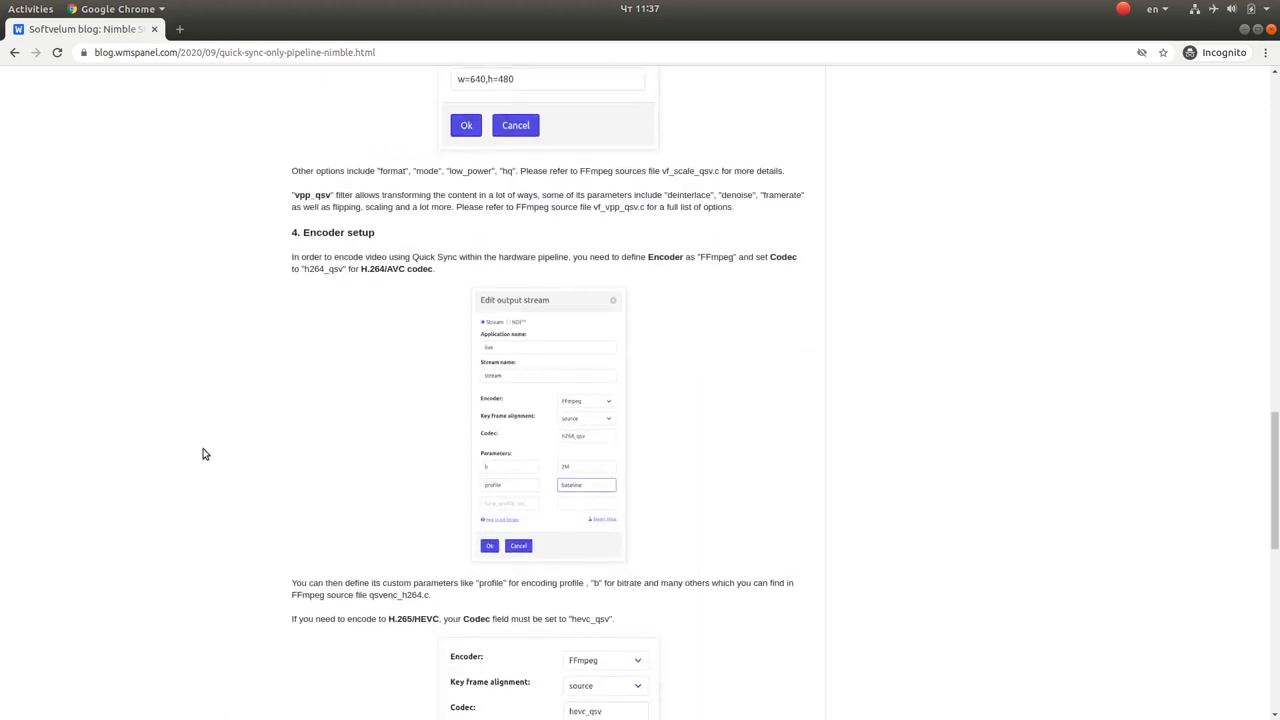
scroll("down", 3)
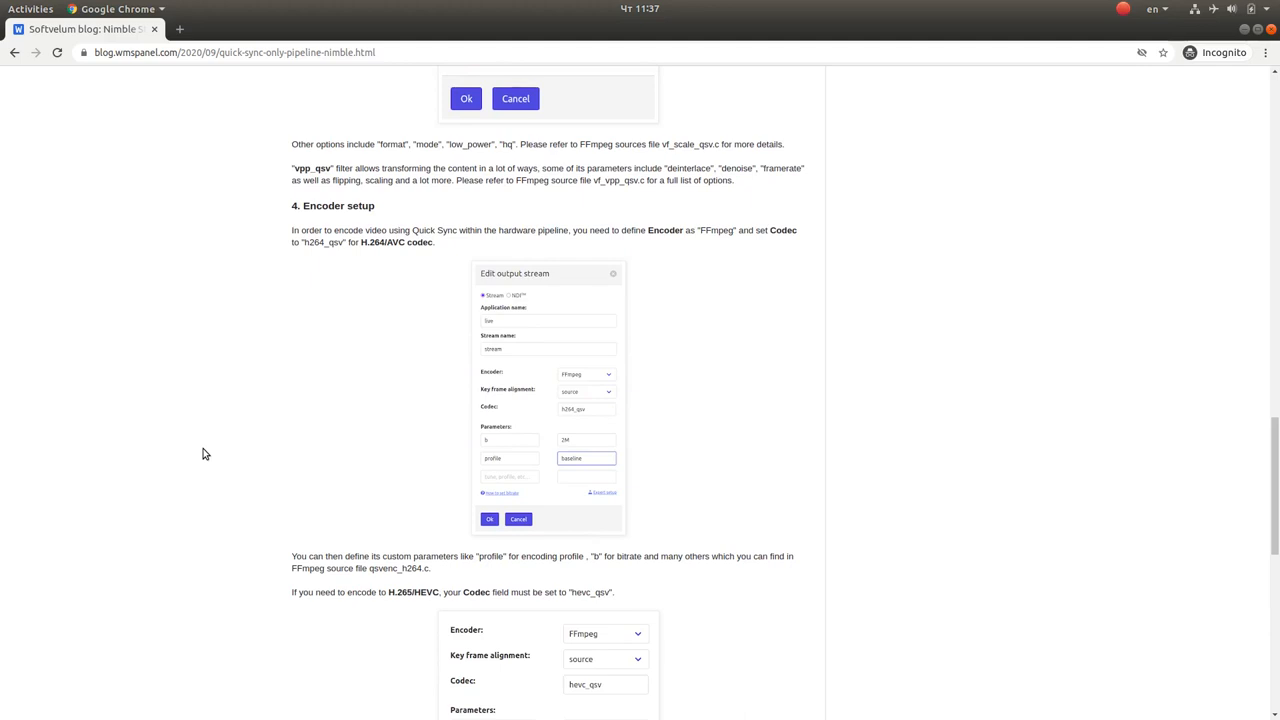
scroll("down", 3)
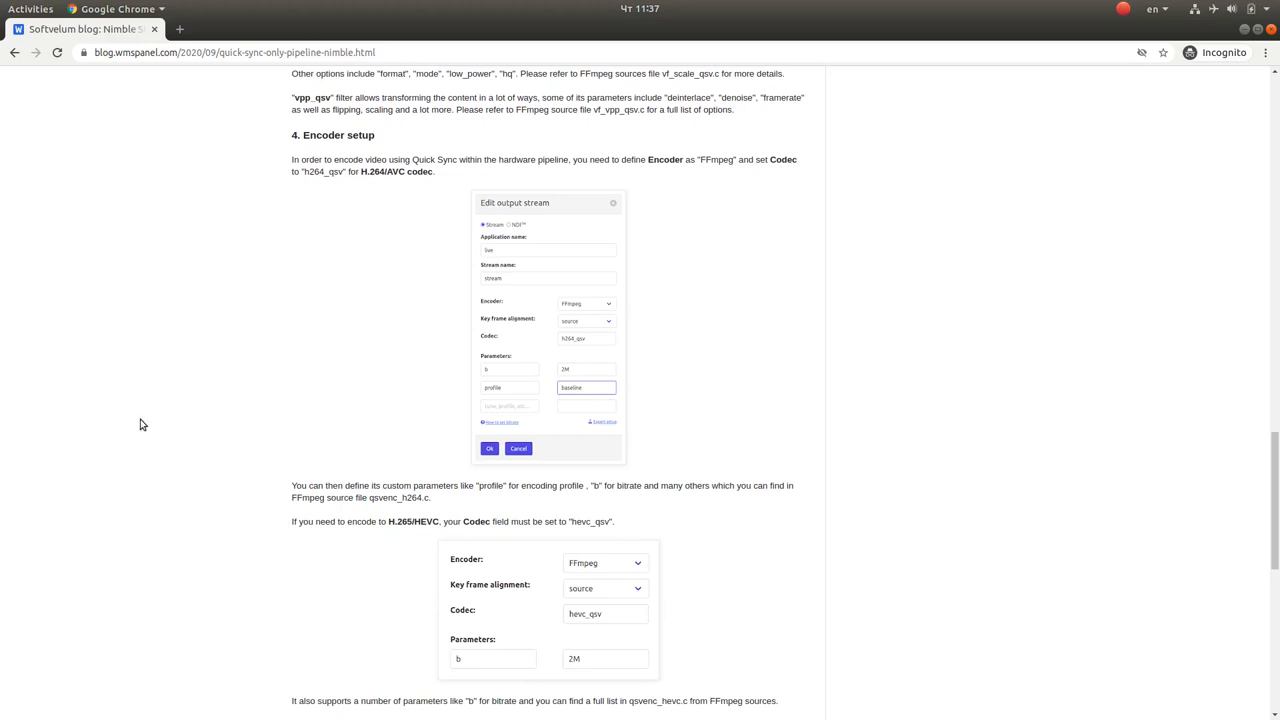
scroll("down", 3)
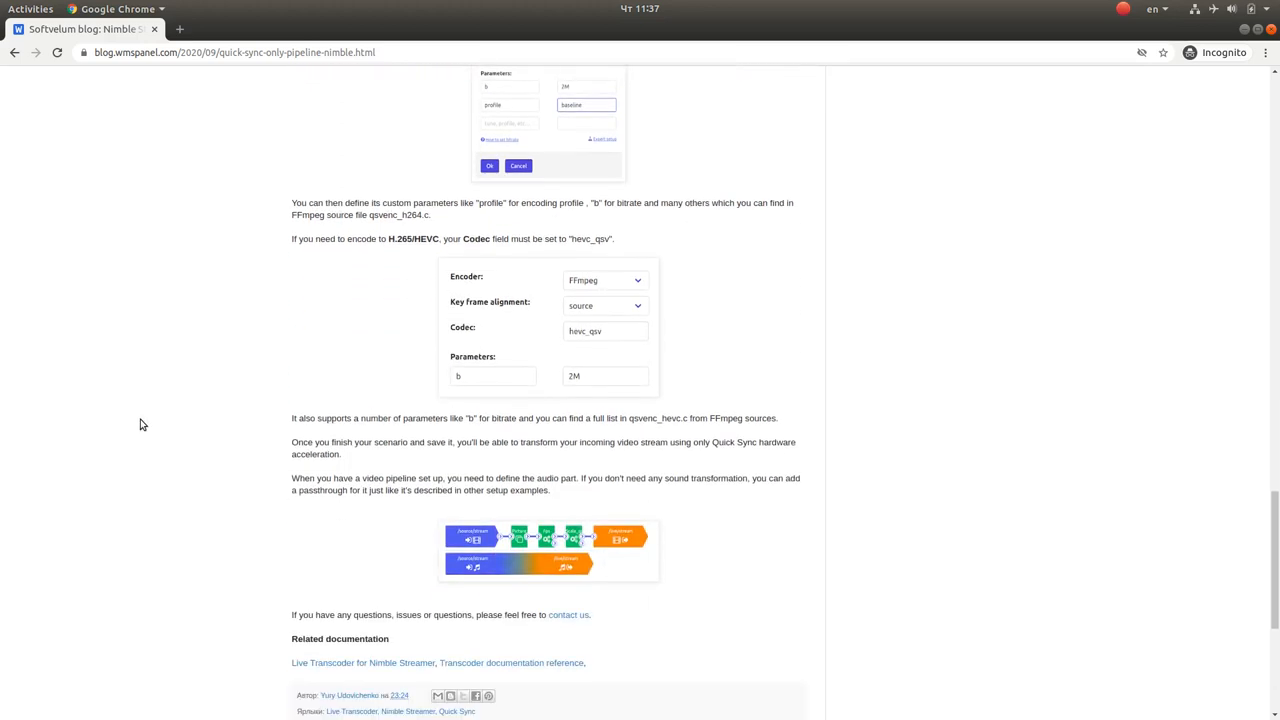
scroll("down", 3)
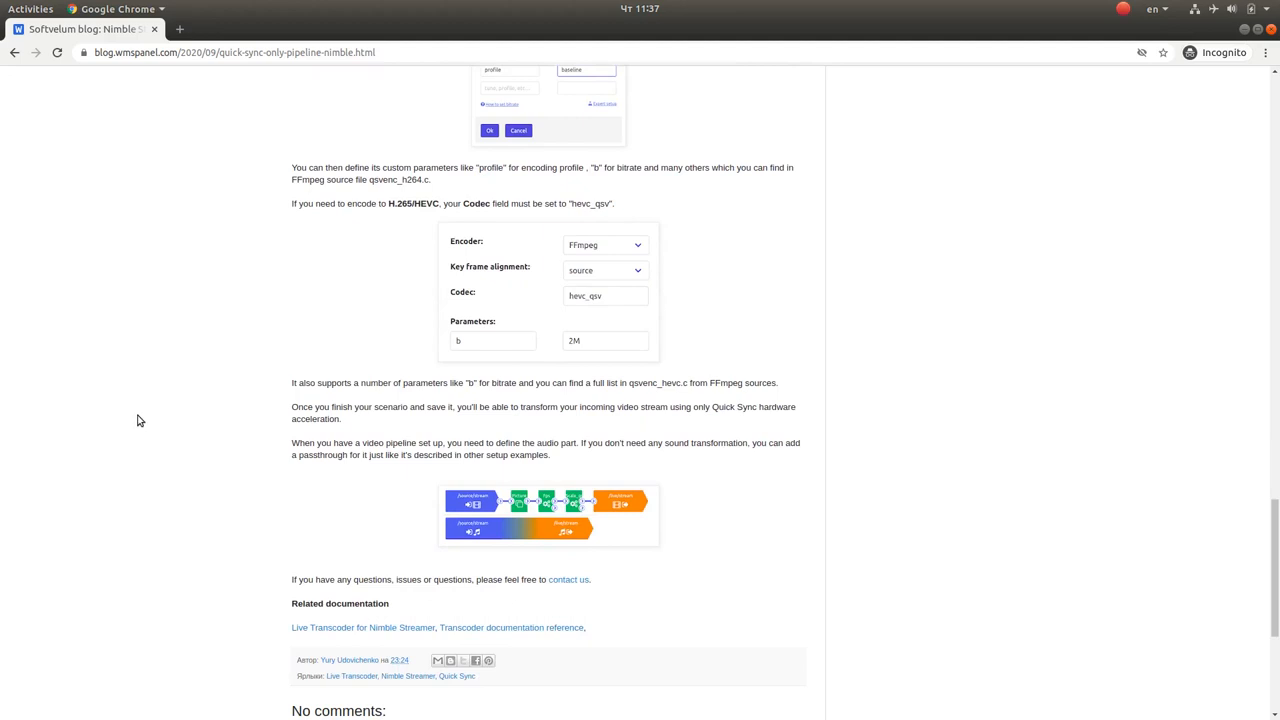
mouse_move(138, 410)
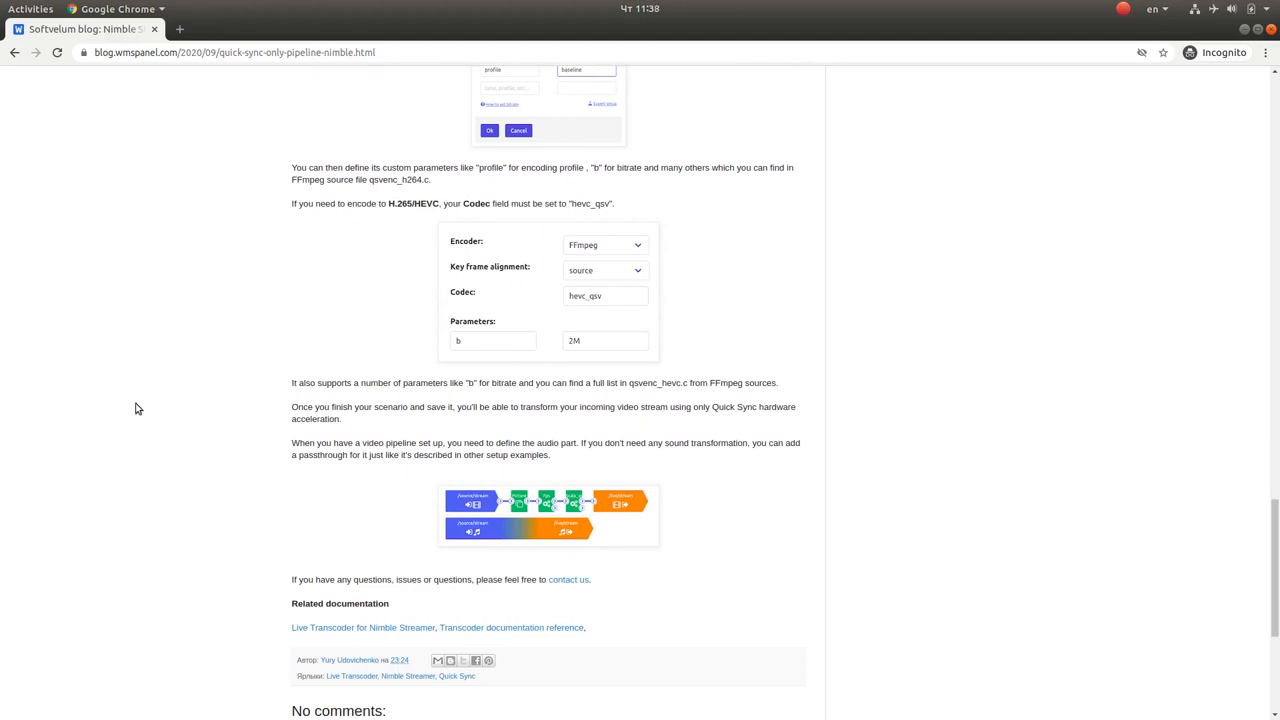